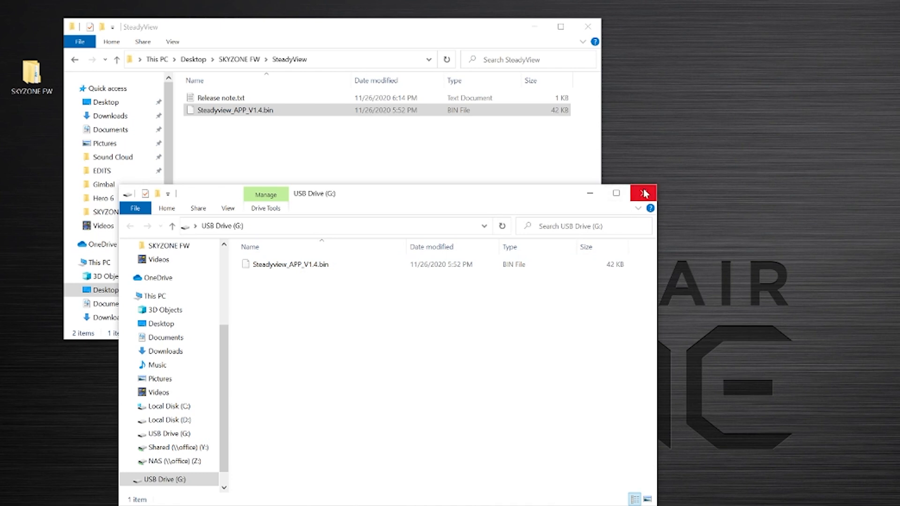
Step: Close the USB Drive (G:) window holding Steadyview_APP_V1.4.bin, leaving the SteadyView folder open
{"action": "left_click", "coordinate": [641, 193]}
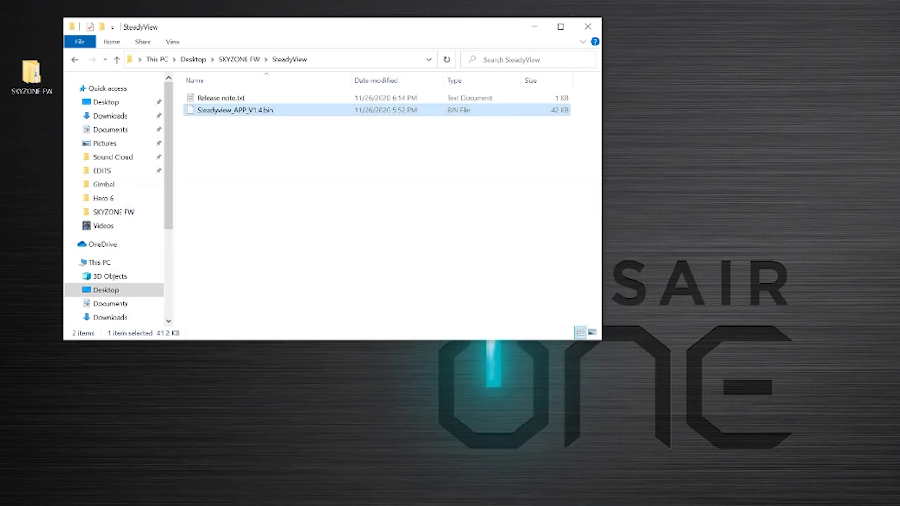